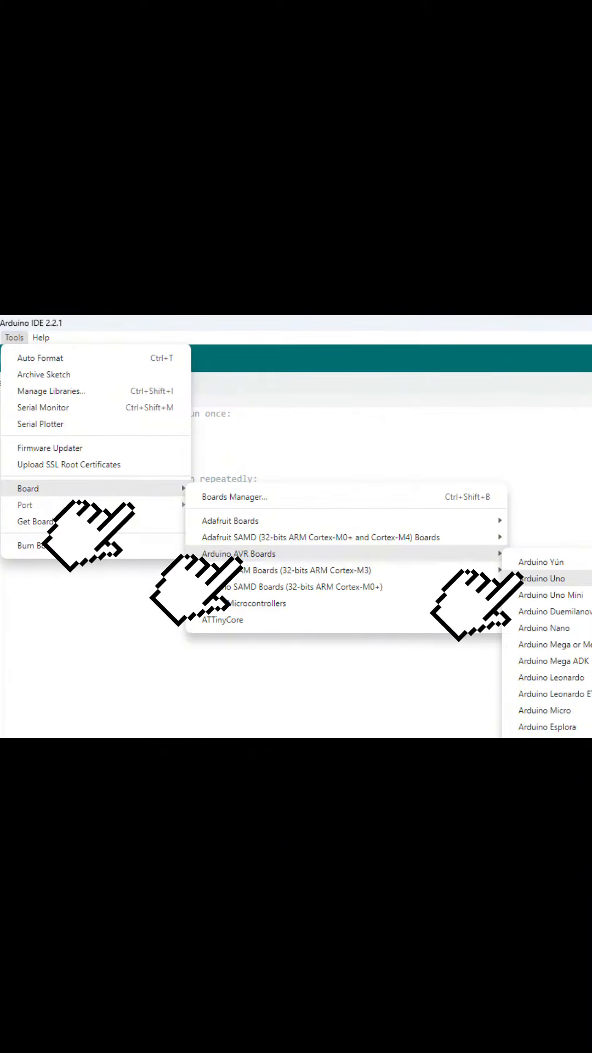
- Select Arduino Uno from the Arduino AVR Boards list as the target board
click(542, 578)
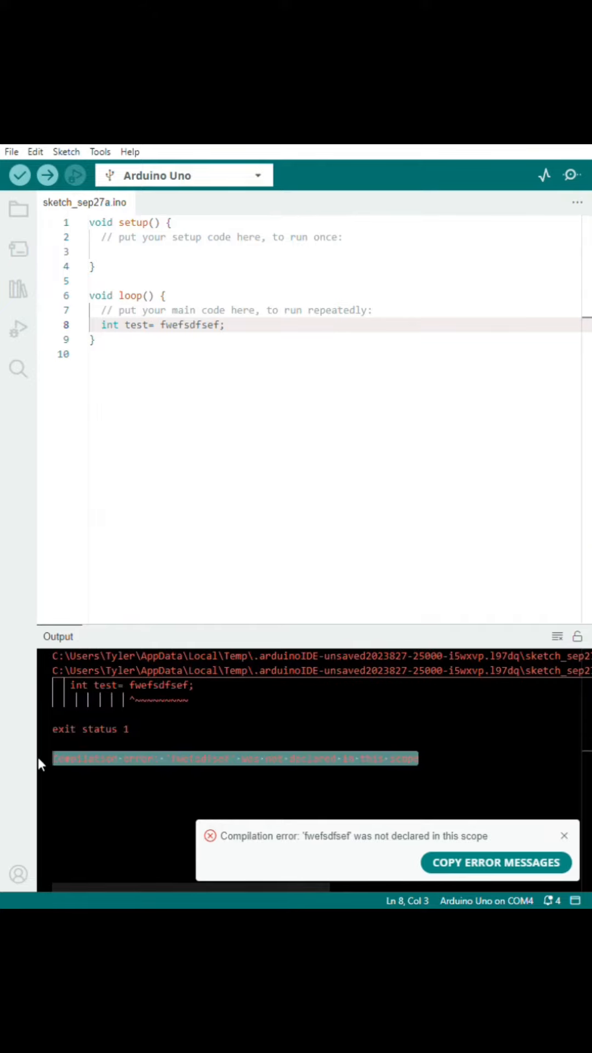
- Verify the sketch, then scroll the bootloader guide down to the programmer-to-target wiring table
click(19, 174)
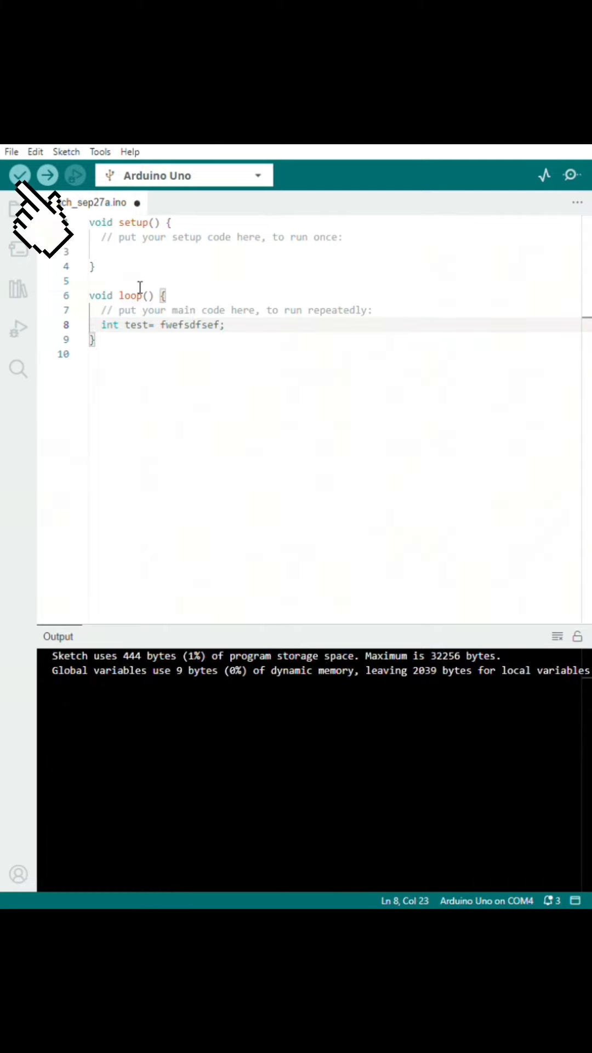
click(18, 175)
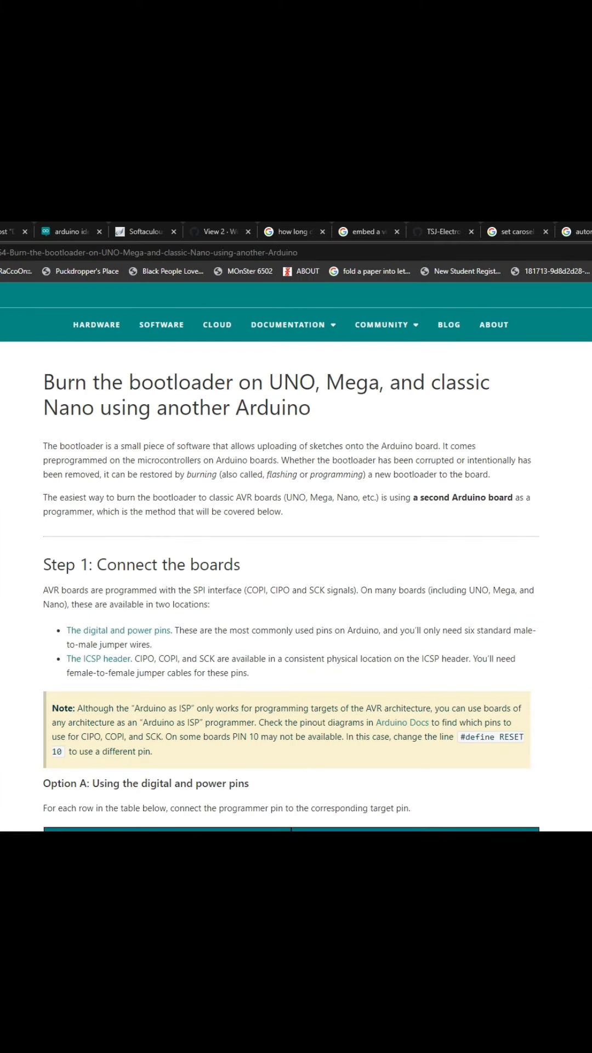
scroll(down, 3)
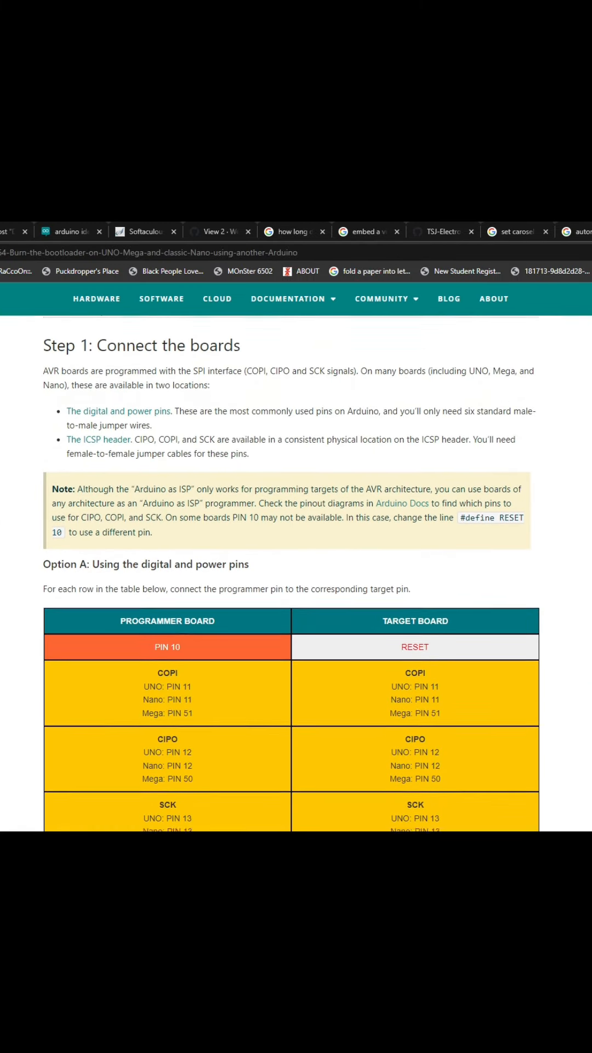
scroll(down, 3)
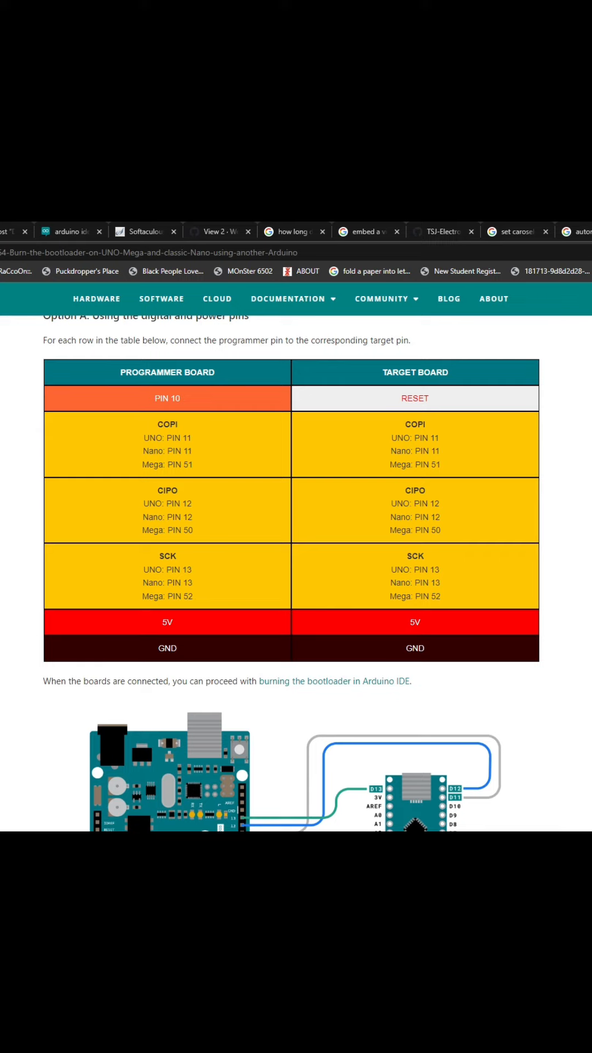